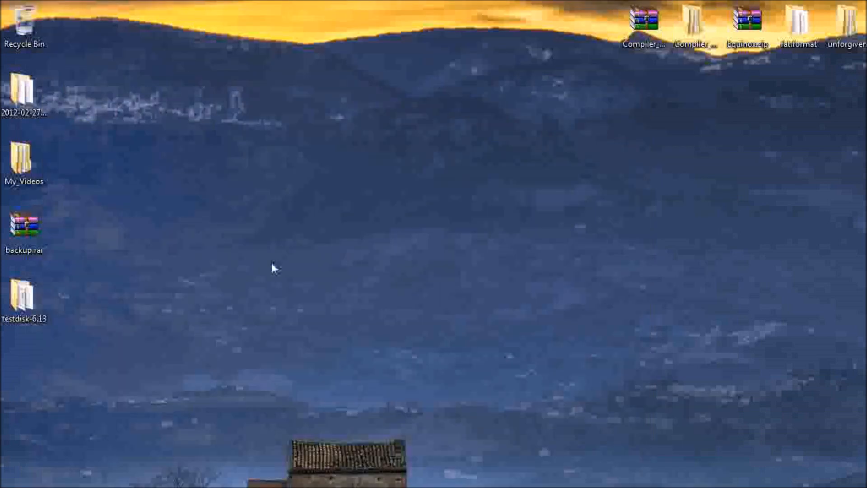
{"action": "mouse_move", "coordinate": [217, 279]}
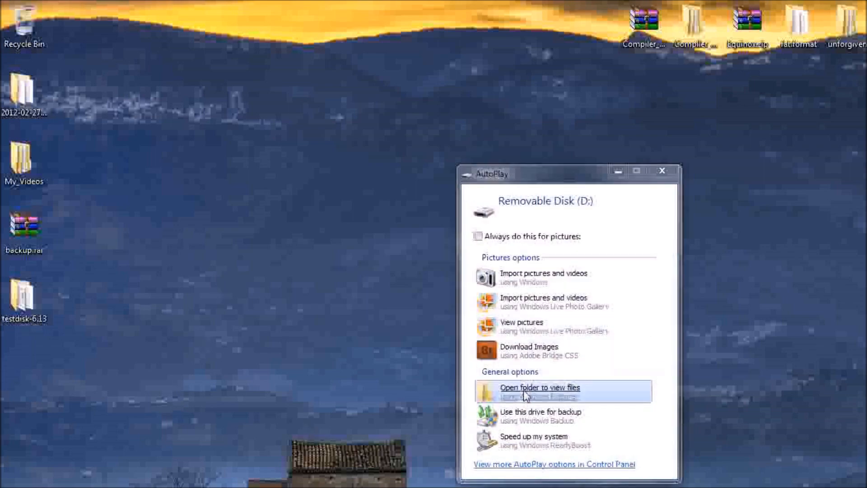
View the SD card's files via AutoPlay, close the folder, and launch testdisk_win.exe from testdisk-6.13.
{"action": "left_click", "coordinate": [539, 388]}
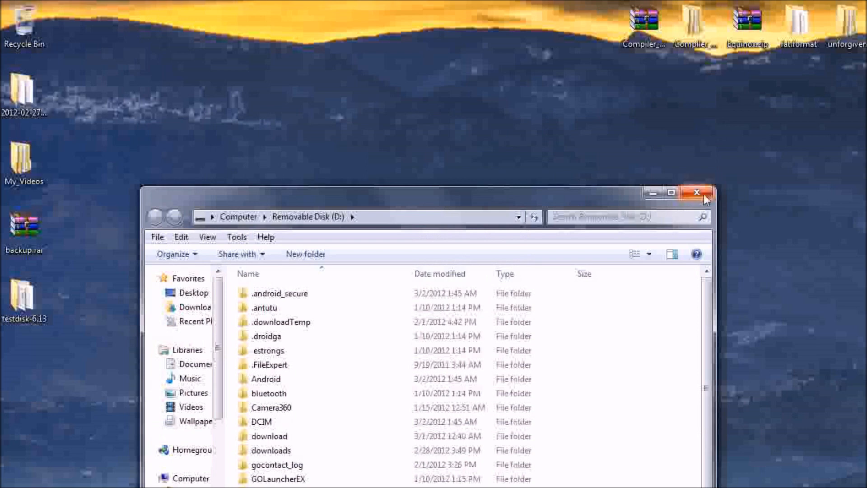
{"action": "left_click", "coordinate": [696, 194]}
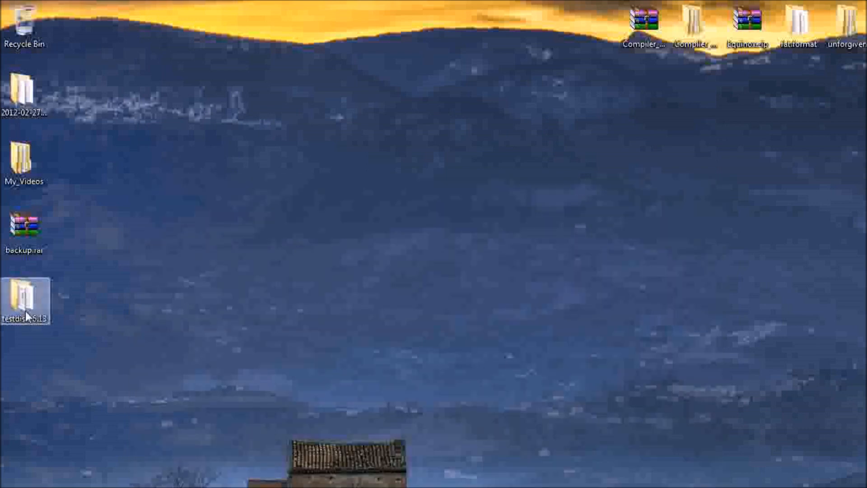
{"action": "double_click", "coordinate": [24, 302]}
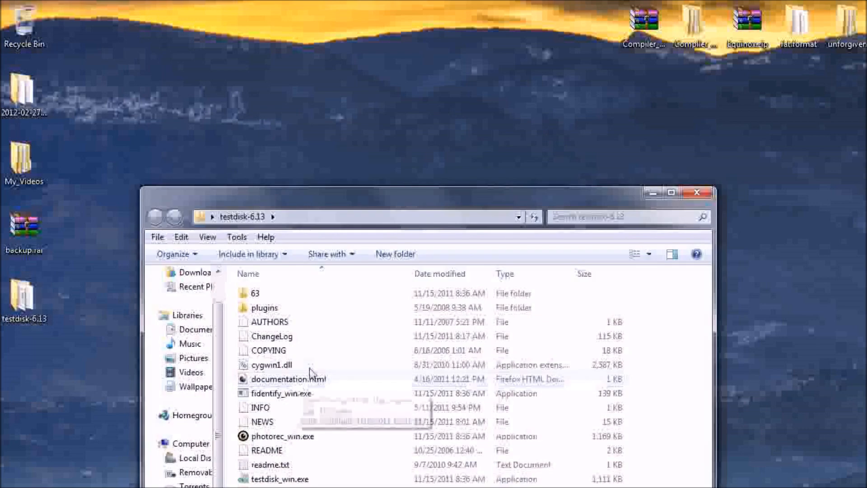
{"action": "double_click", "coordinate": [280, 479]}
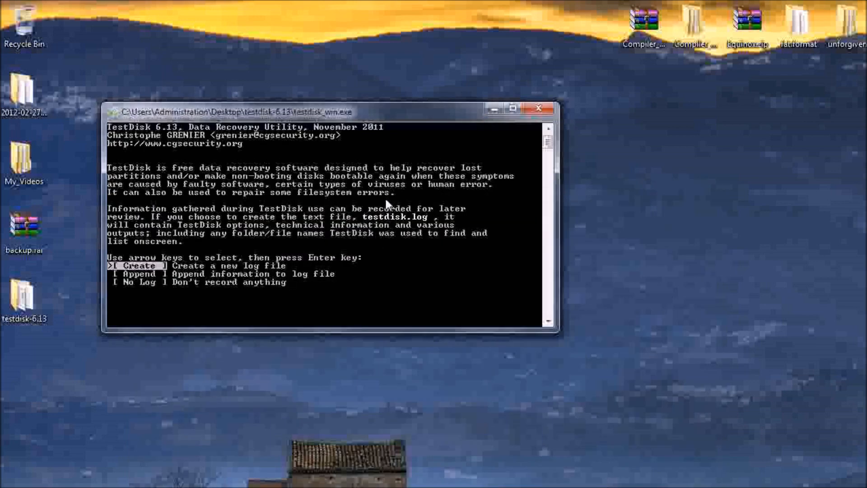
Create a new log file and select the SAMSUNG SCH-R720 Card as the disk to examine.
{"action": "key", "text": "down"}
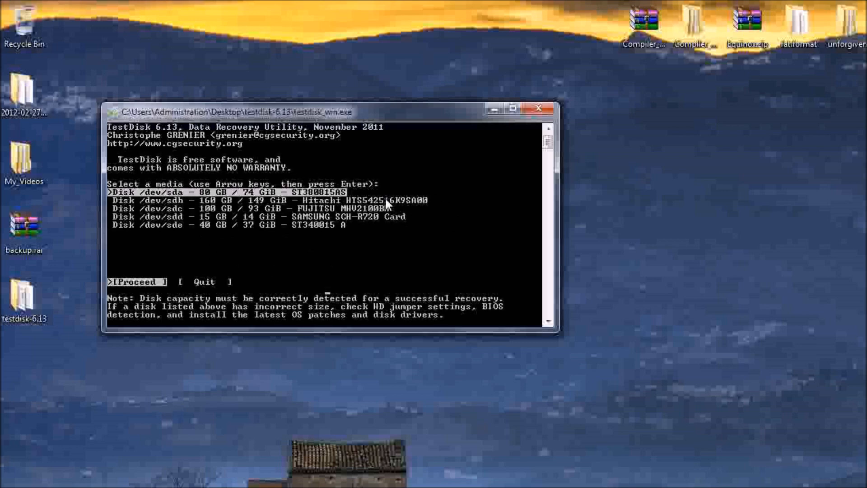
{"action": "key", "text": "Down"}
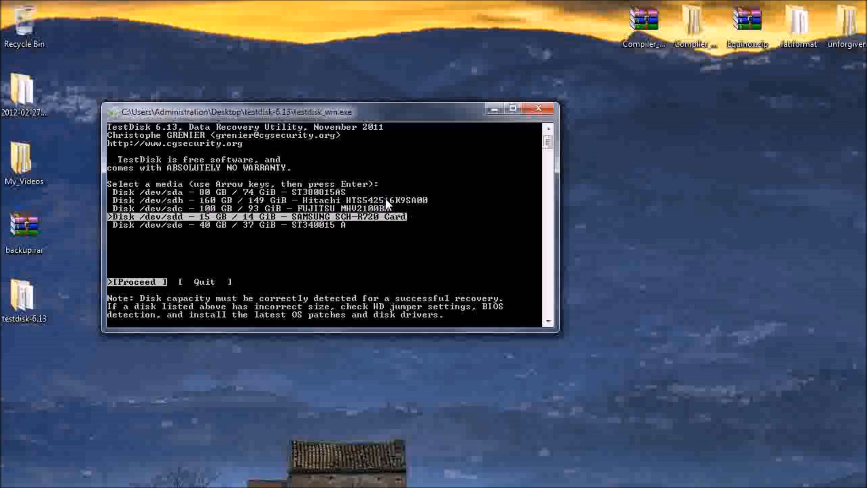
{"action": "key", "text": "Return"}
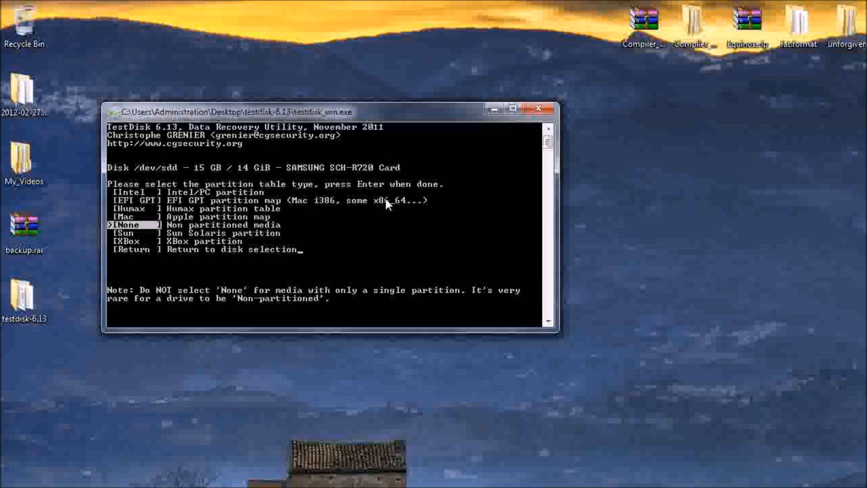
Choose the card's partition table type and start the Analyse step.
{"action": "key", "text": "up"}
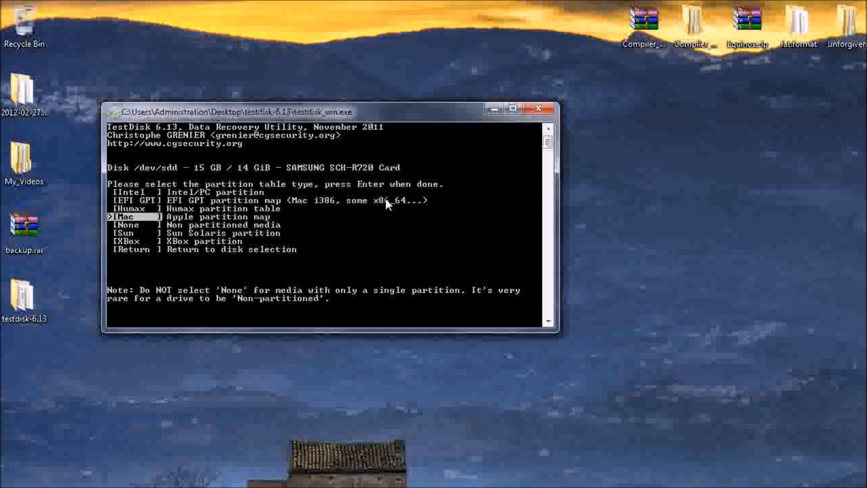
{"action": "key", "text": "up"}
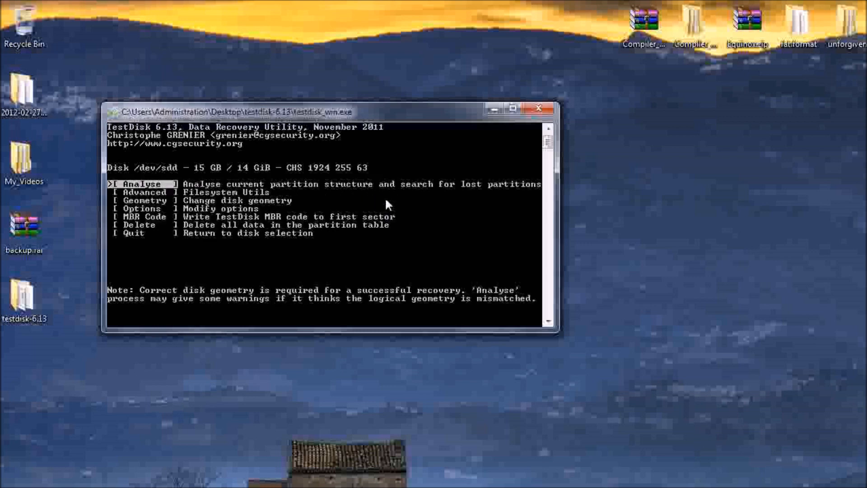
{"action": "key", "text": "Return"}
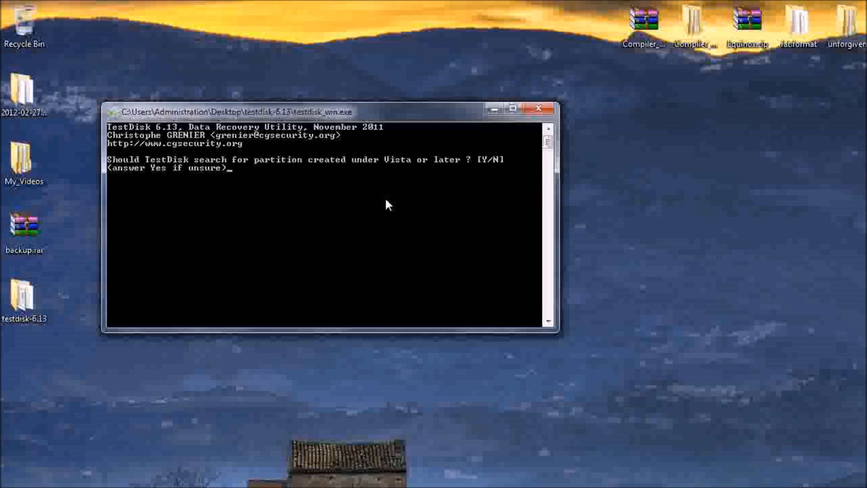
Answer Y to the Vista-partition question so the quick search finds the 3150 MB Linux EXT3 partition.
{"action": "key", "text": "Y"}
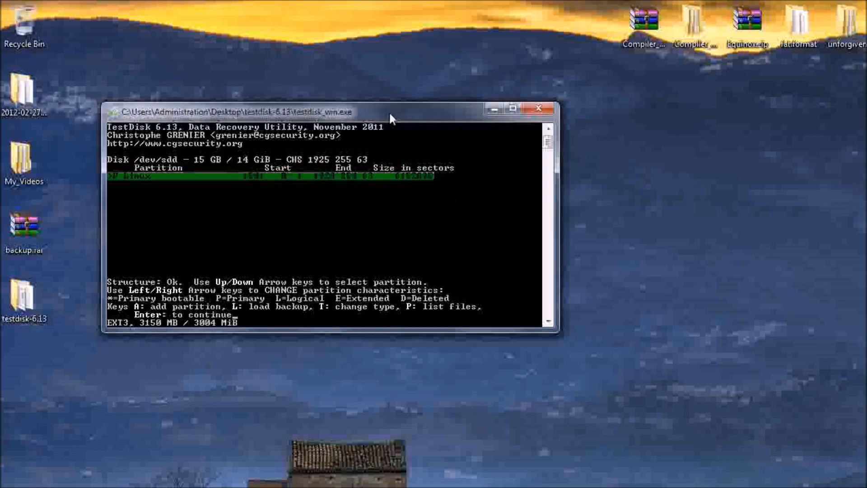
List the recovered Linux partition's files with P, showing its root directory with lost+found.
{"action": "key", "text": "Left"}
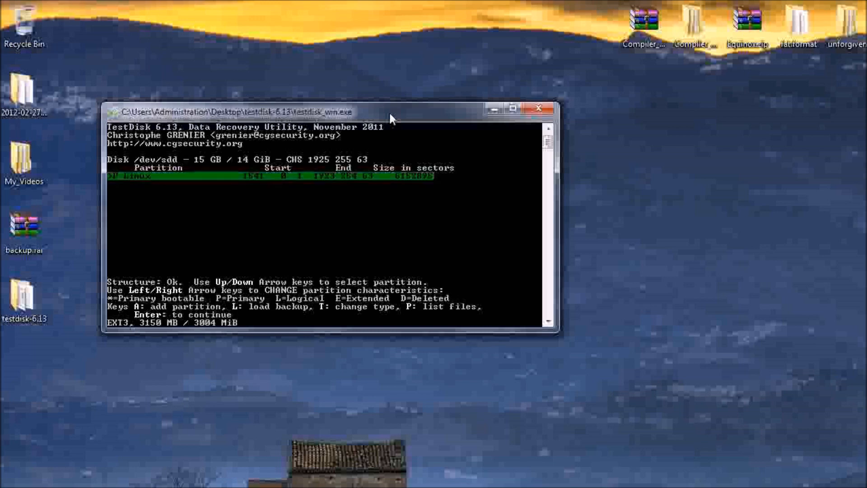
{"action": "mouse_move", "coordinate": [309, 21]}
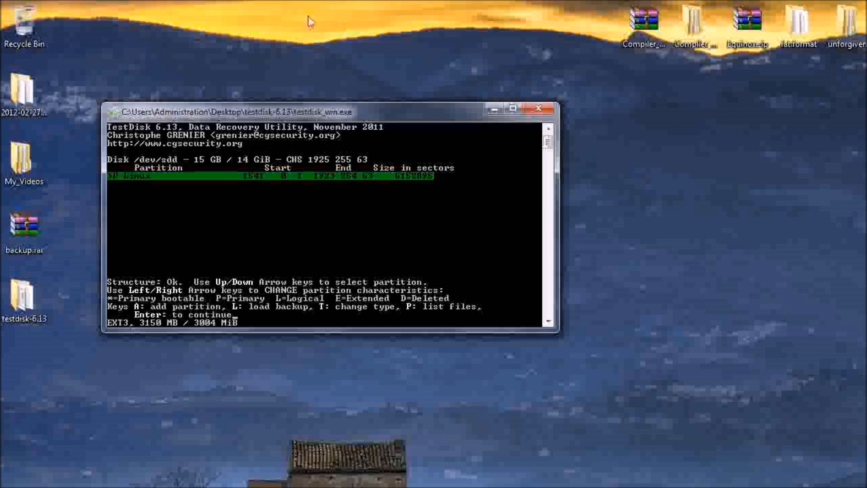
{"action": "mouse_move", "coordinate": [146, 337]}
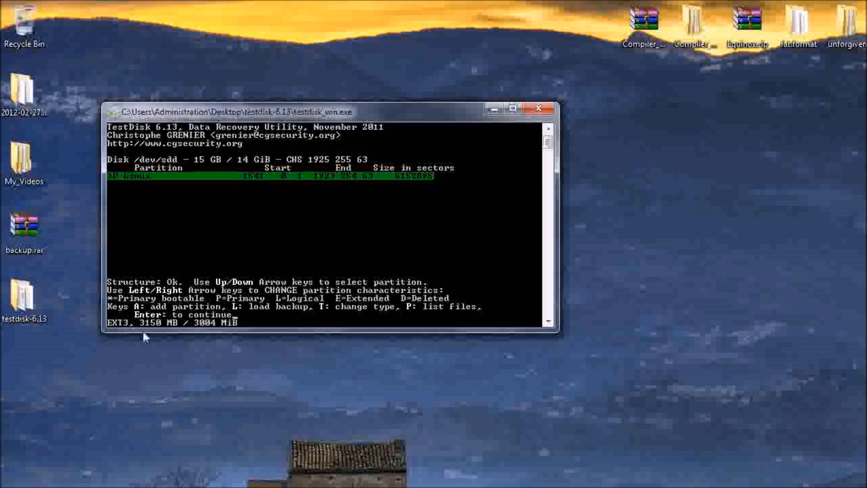
{"action": "mouse_move", "coordinate": [141, 184]}
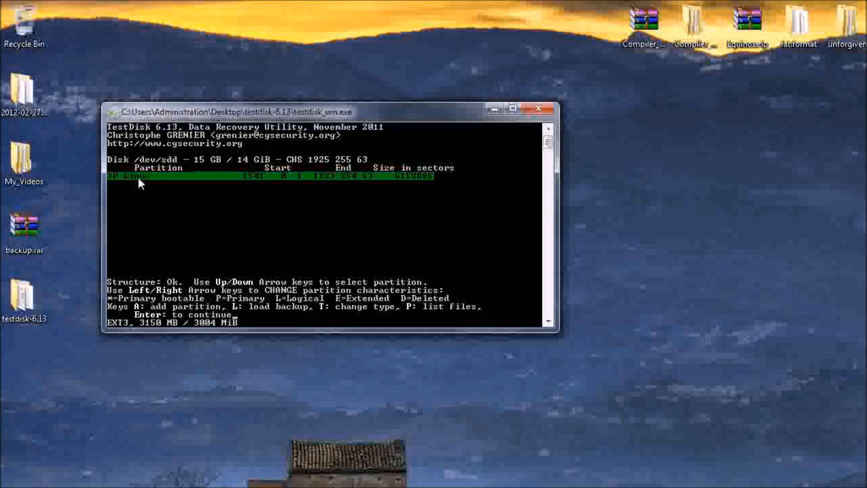
{"action": "mouse_move", "coordinate": [155, 197]}
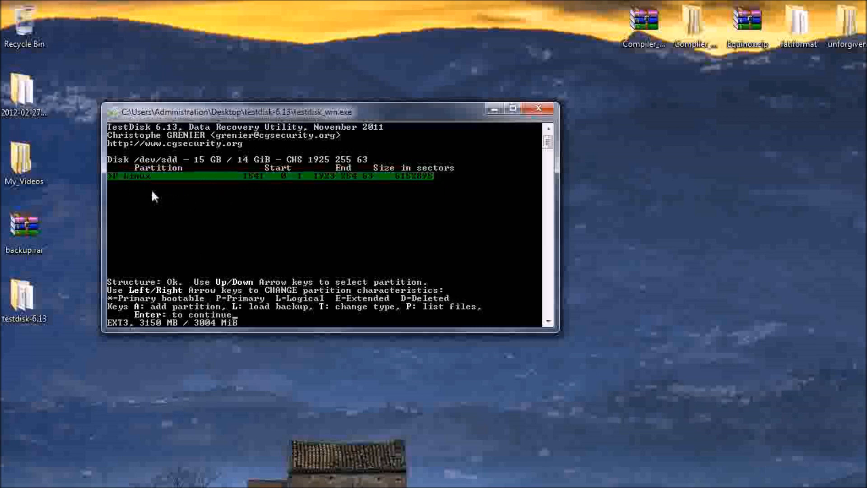
{"action": "mouse_move", "coordinate": [216, 217]}
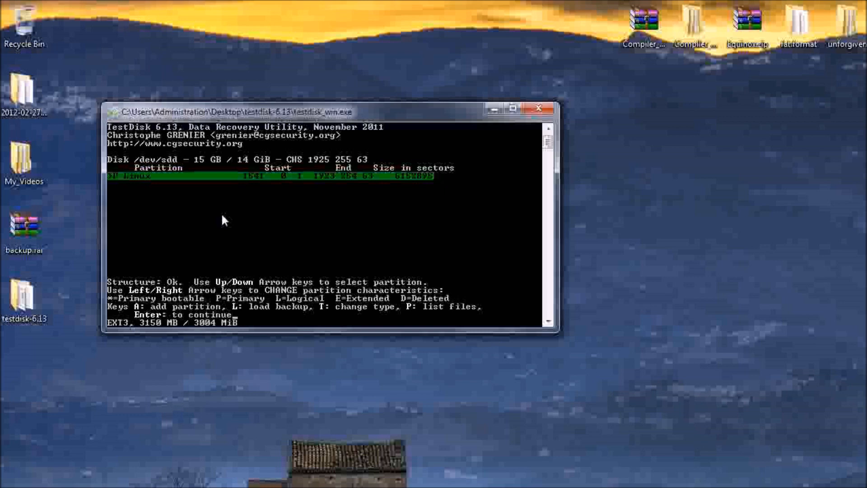
{"action": "mouse_move", "coordinate": [216, 272]}
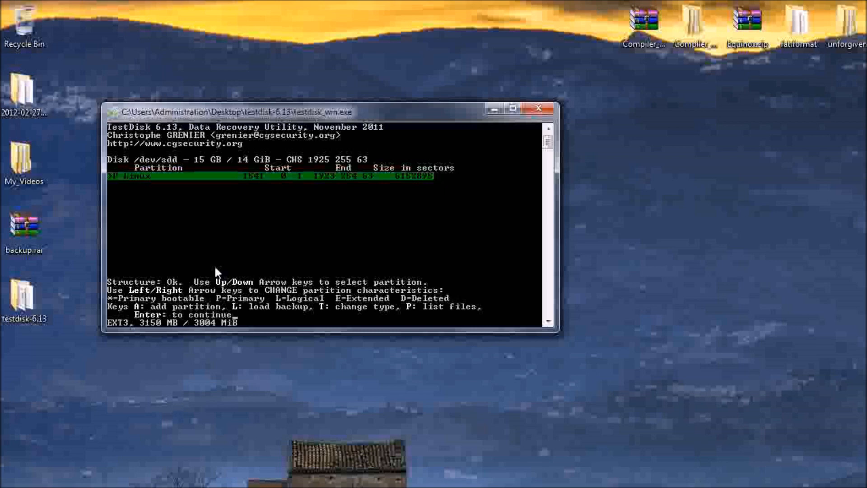
{"action": "mouse_move", "coordinate": [240, 245]}
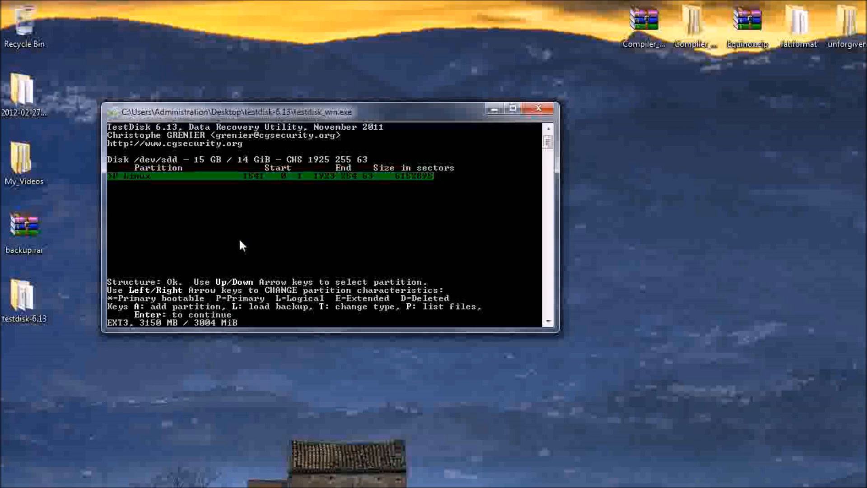
{"action": "key", "text": "p"}
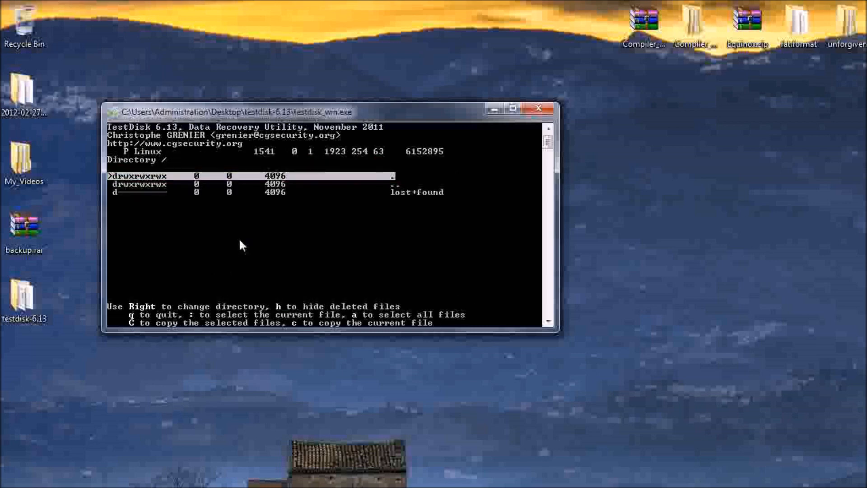
Enter the empty lost+found folder and leave the file listing back to the partition summary.
{"action": "key", "text": "Down"}
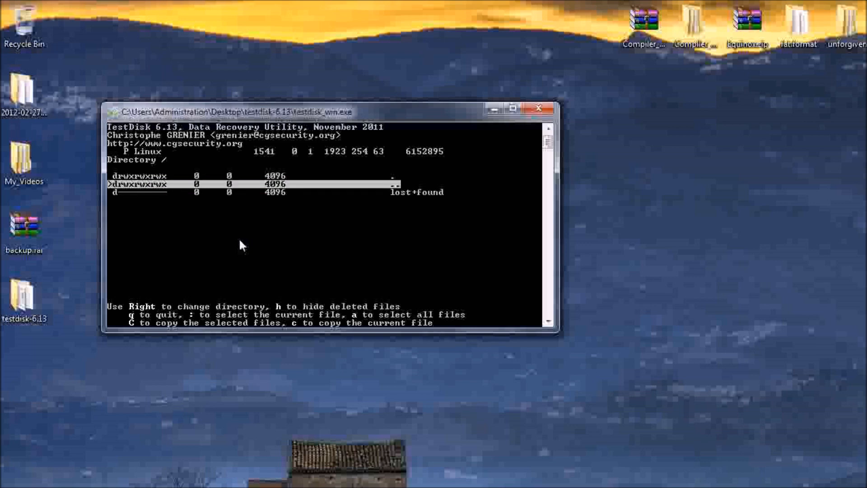
{"action": "key", "text": "Right"}
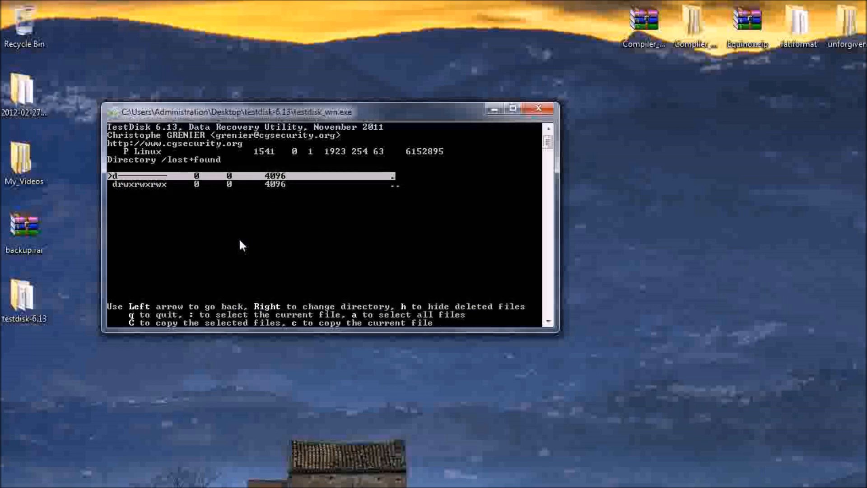
{"action": "key", "text": "Left"}
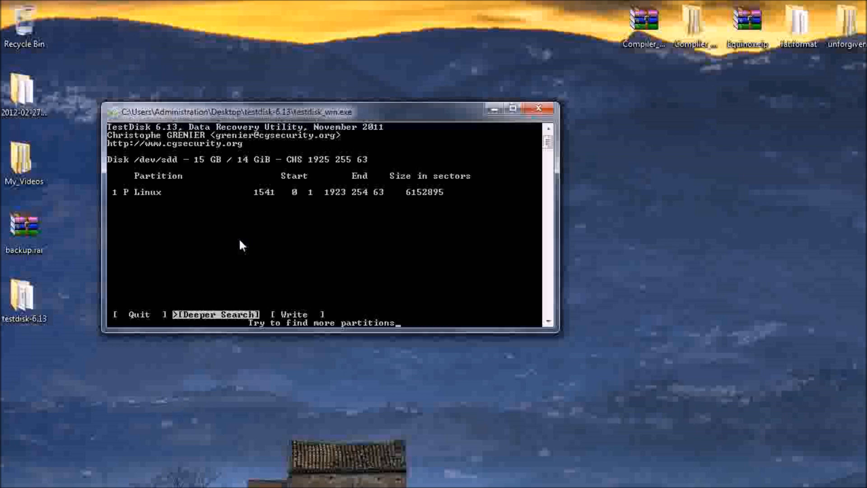
Run a Deeper Search, which finds the deleted FAT32 partitions LINK2SD and APPS.
{"action": "key", "text": "right"}
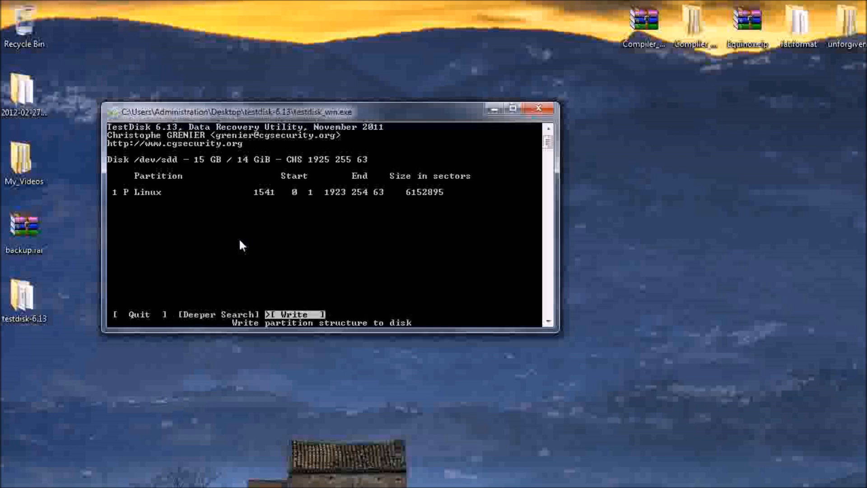
{"action": "key", "text": "Left"}
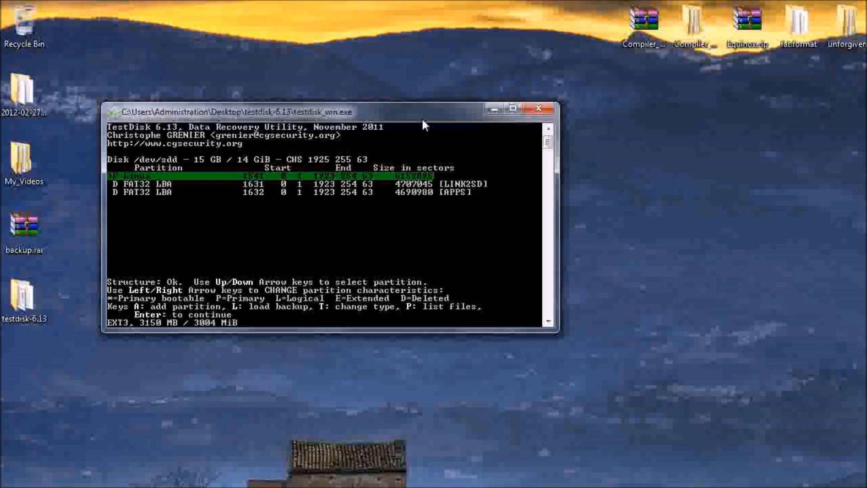
Mark the Linux and APPS FAT32 partitions as primary and continue with that layout.
{"action": "key", "text": "Down"}
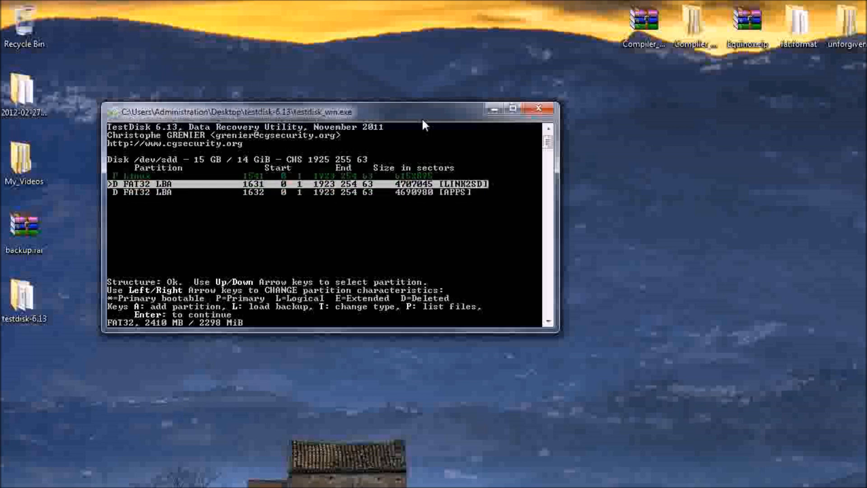
{"action": "key", "text": "Down"}
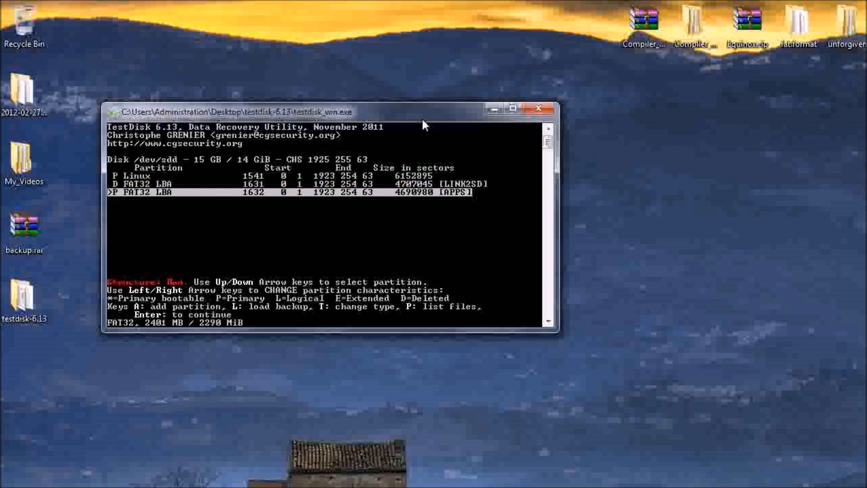
{"action": "key", "text": "up"}
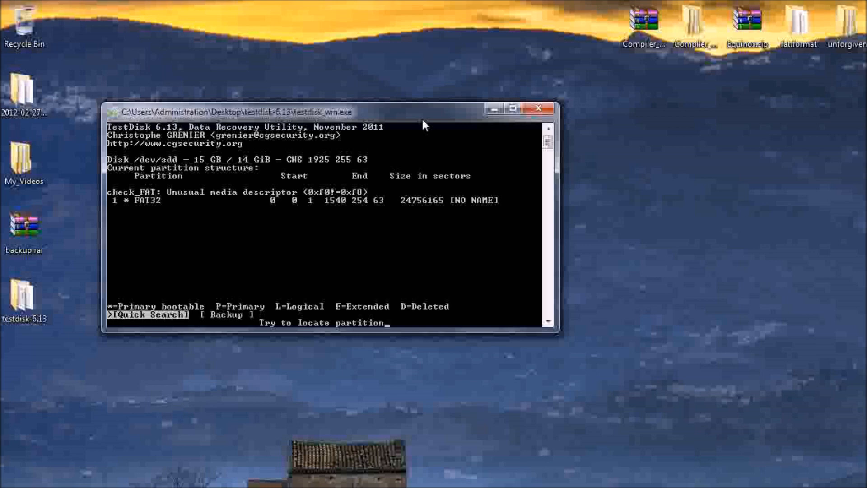
Start a Quick Search of the Samsung card for partitions.
{"action": "key", "text": "Return"}
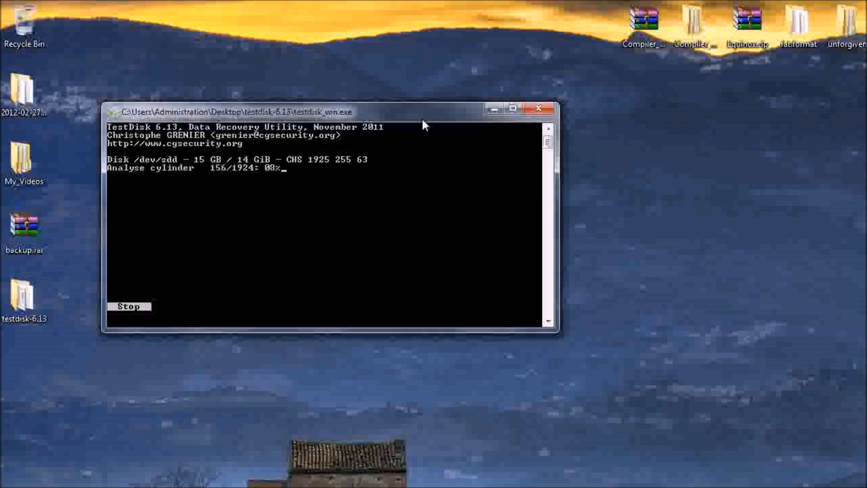
{"action": "mouse_move", "coordinate": [634, 272]}
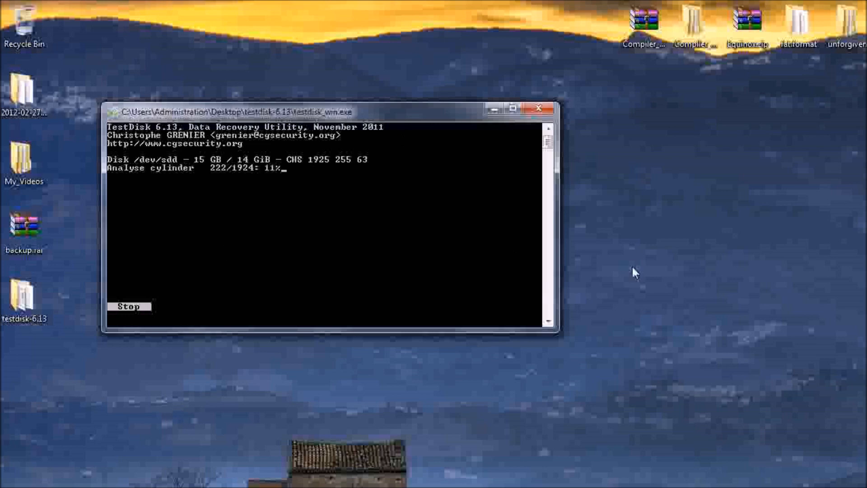